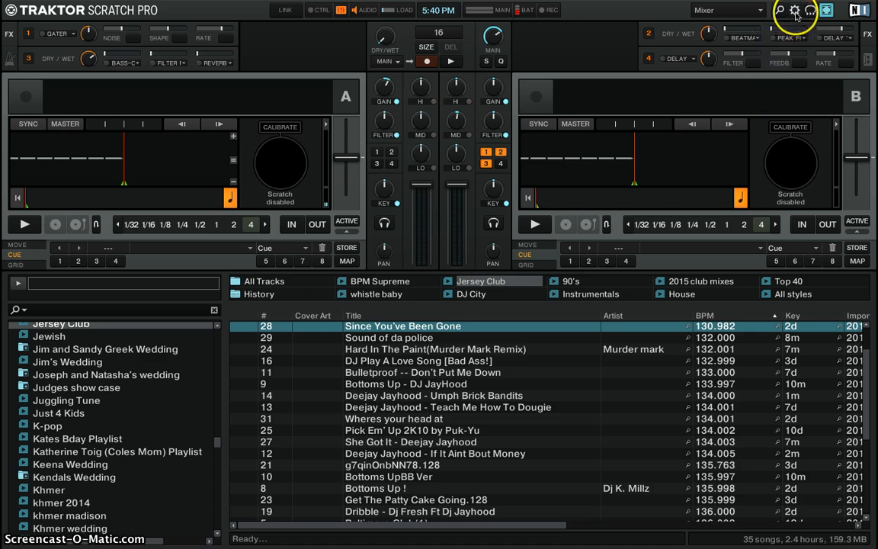
Open Traktor's Preferences from the gear icon, landing on the Decks Layout page
click(794, 10)
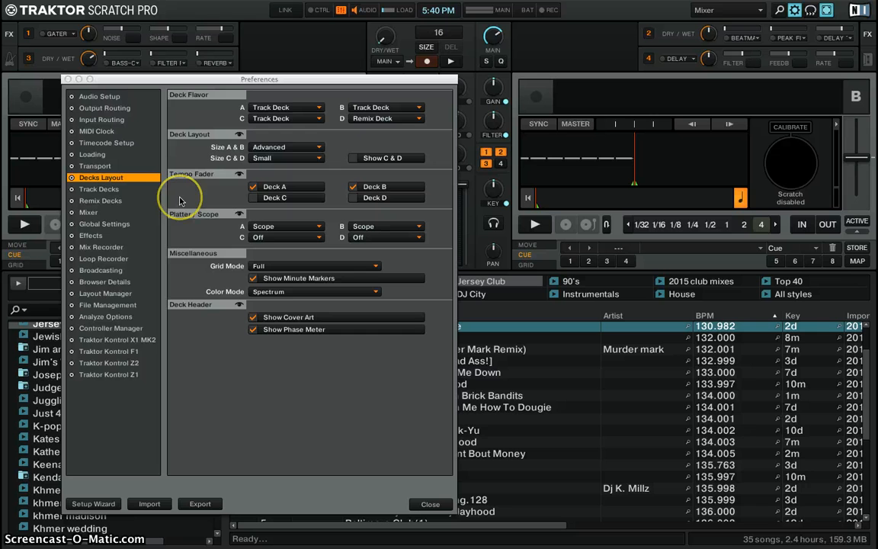
mouse_move(106, 181)
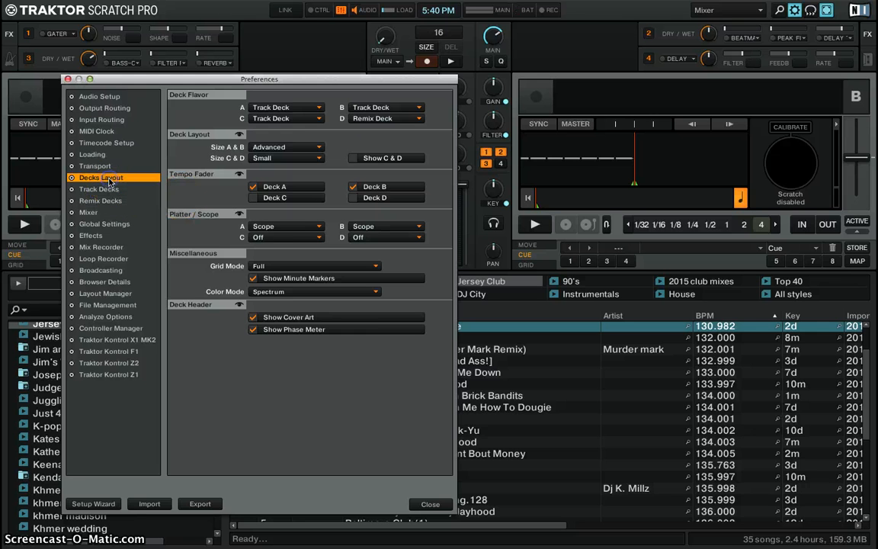
mouse_move(188, 186)
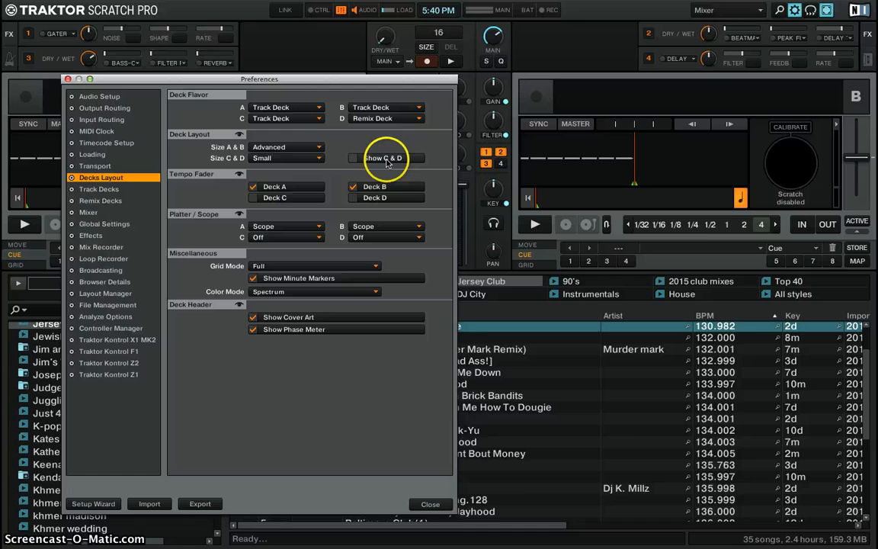
Enable Show C & D and set the C & D and A & B deck sizes to Advanced
click(353, 158)
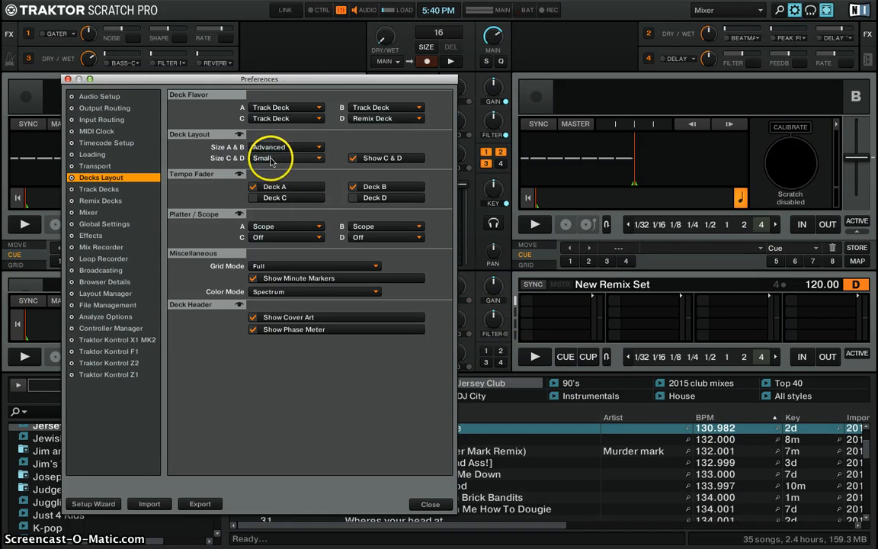
click(286, 158)
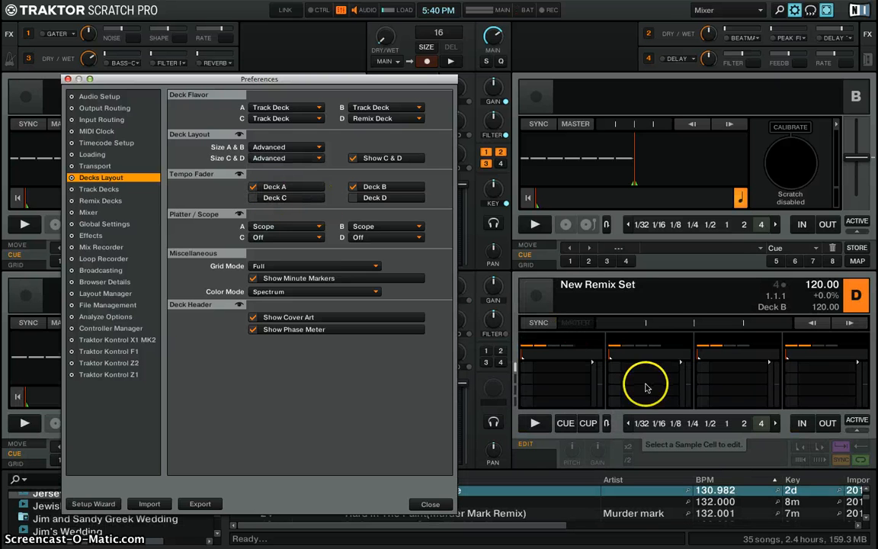
mouse_move(826, 453)
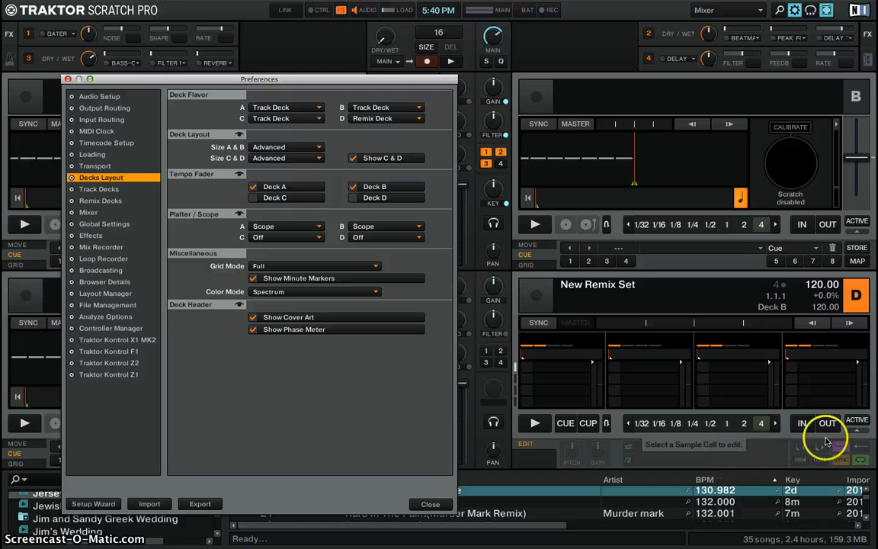
mouse_move(681, 459)
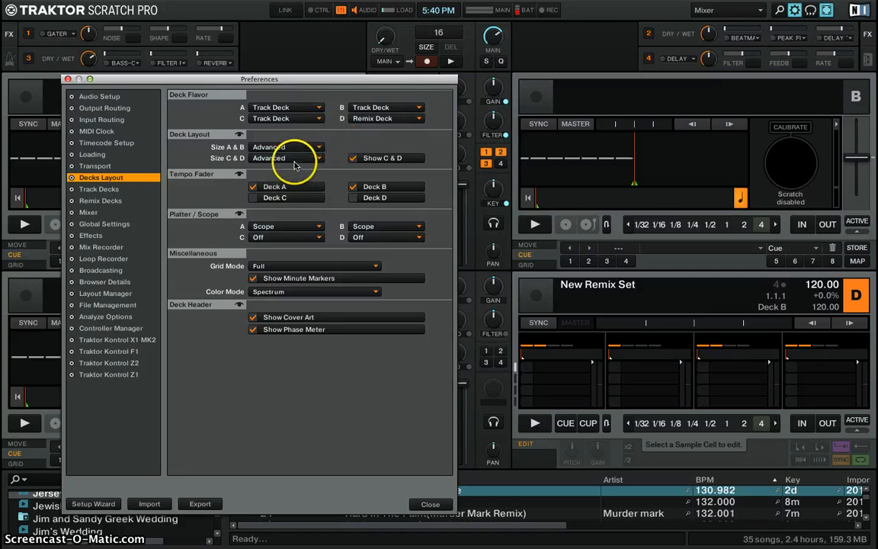
mouse_move(228, 171)
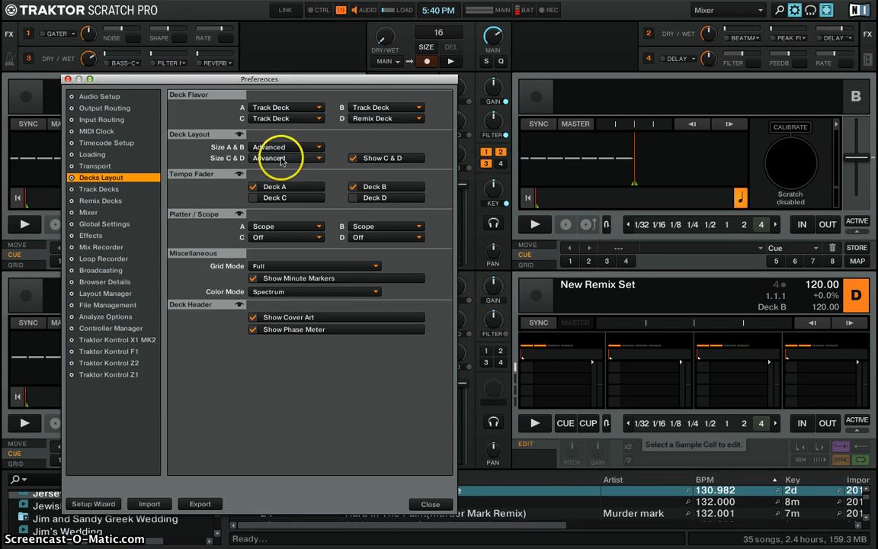
click(286, 158)
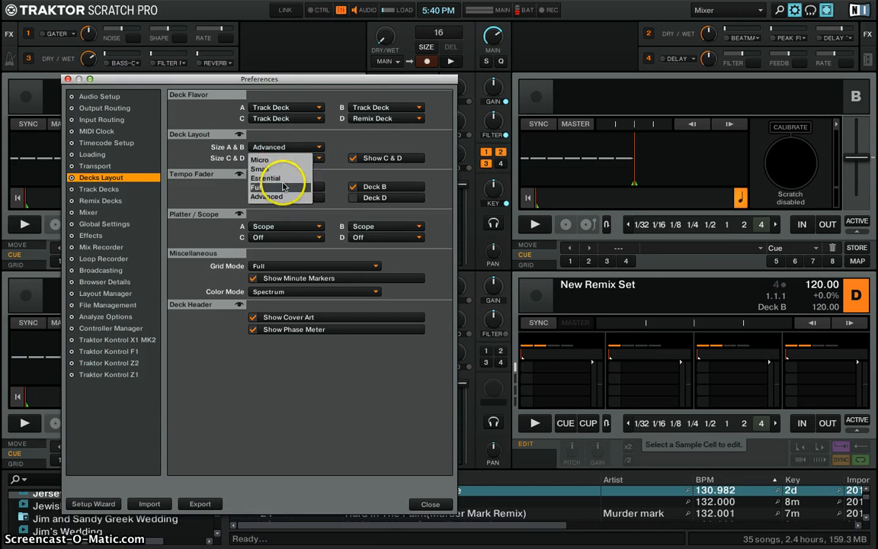
click(286, 186)
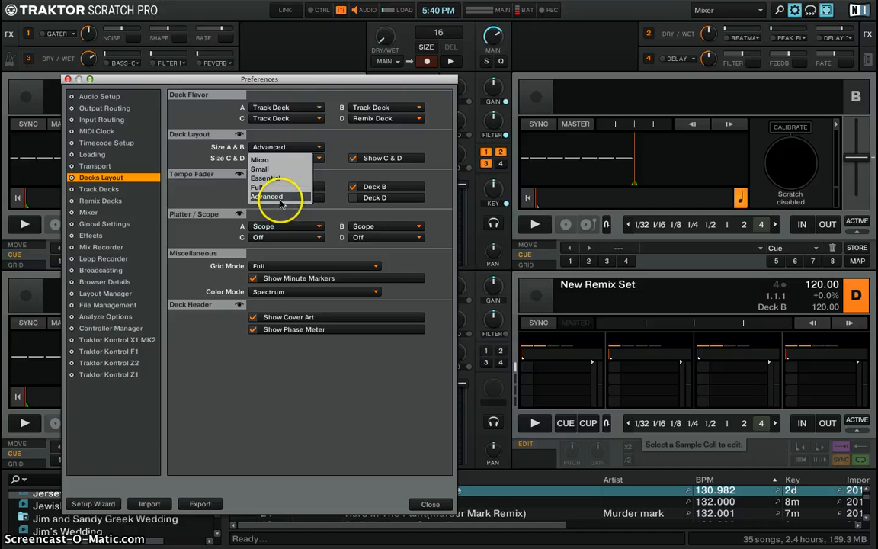
click(266, 195)
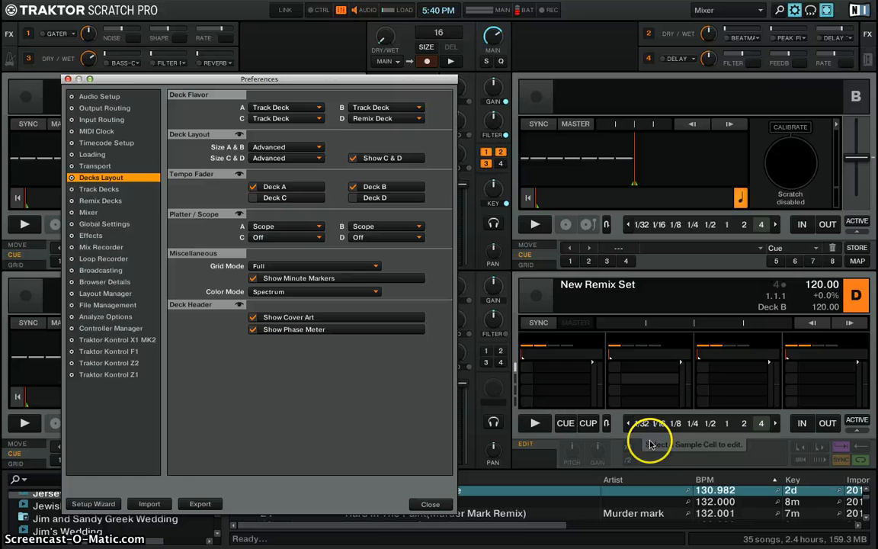
mouse_move(175, 232)
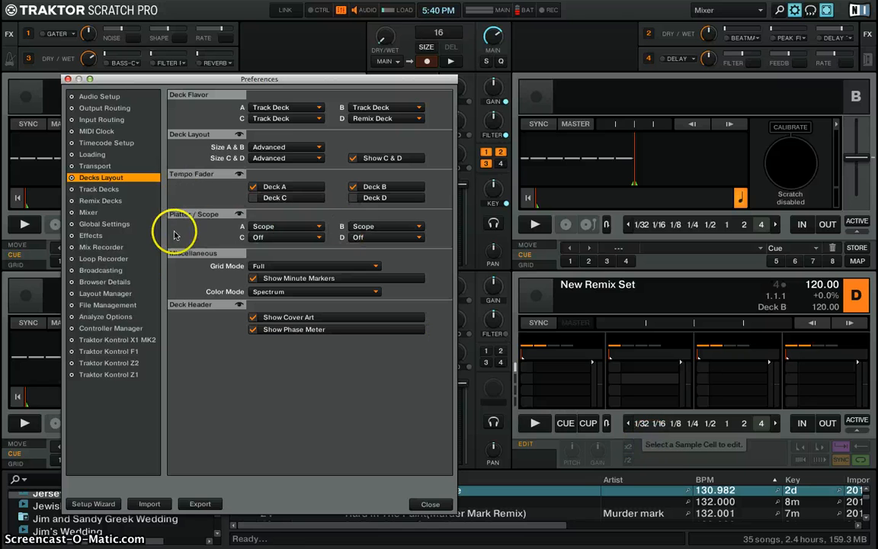
mouse_move(124, 329)
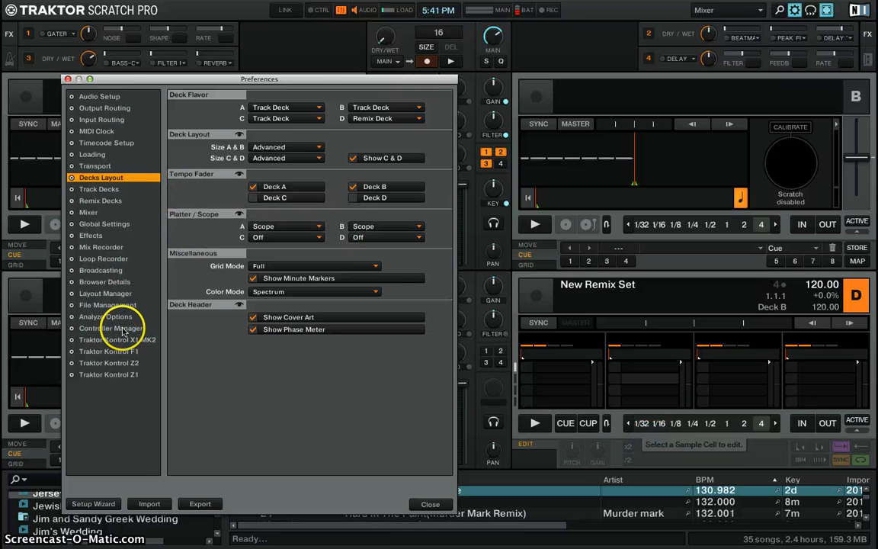
In Controller Manager, select the Traktor 2 default mapping (Keyboard) as the device
click(112, 327)
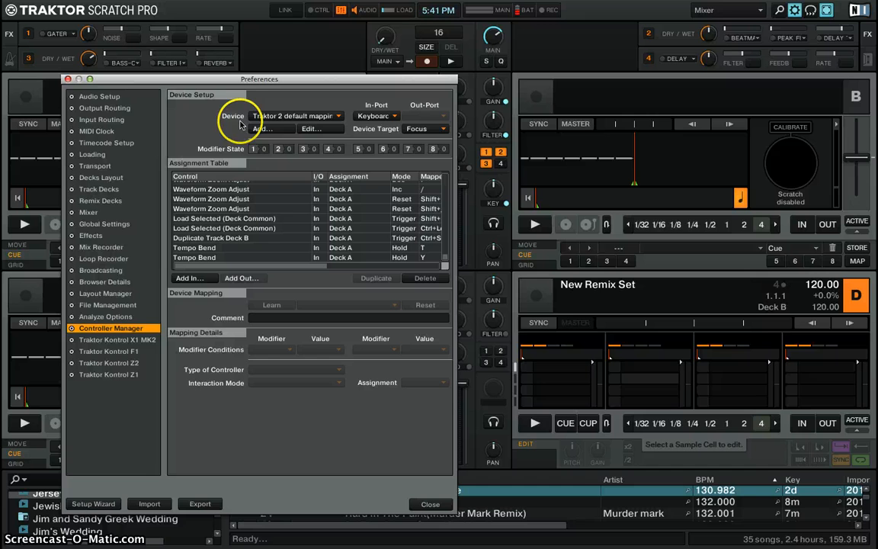
click(296, 116)
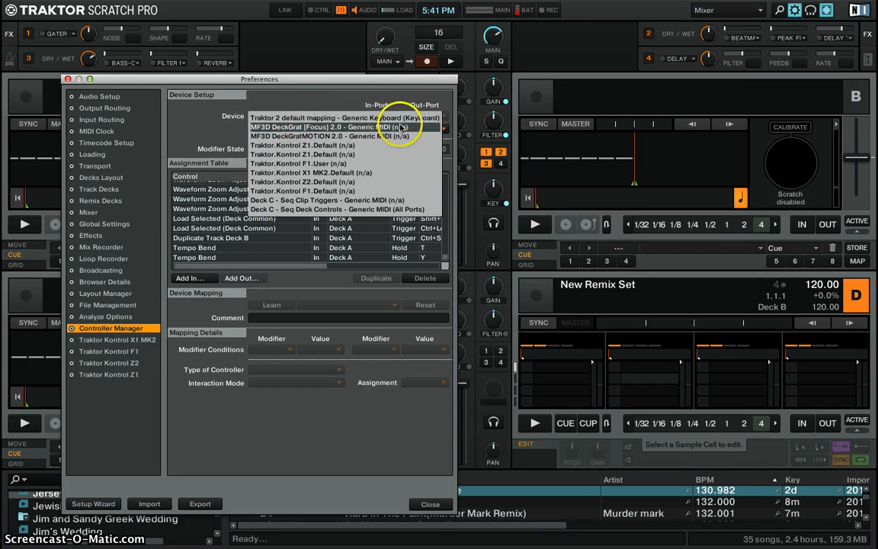
click(343, 118)
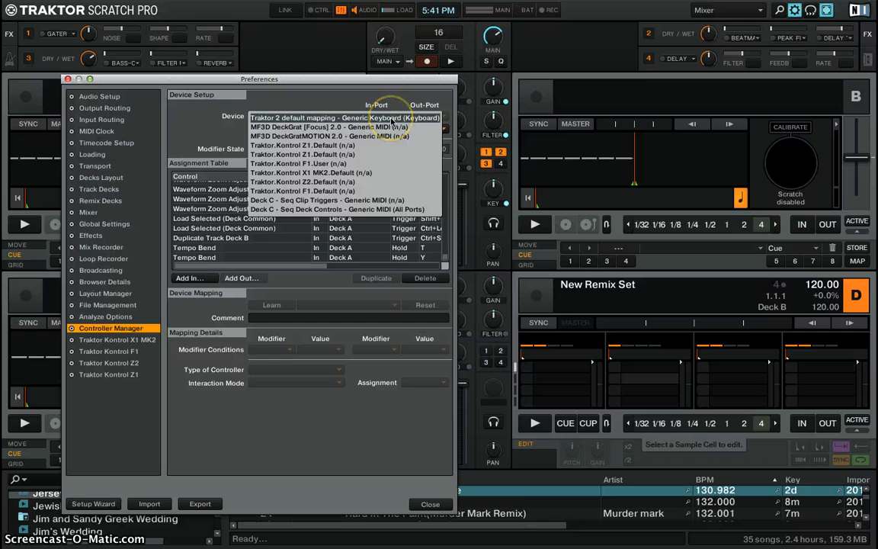
click(342, 117)
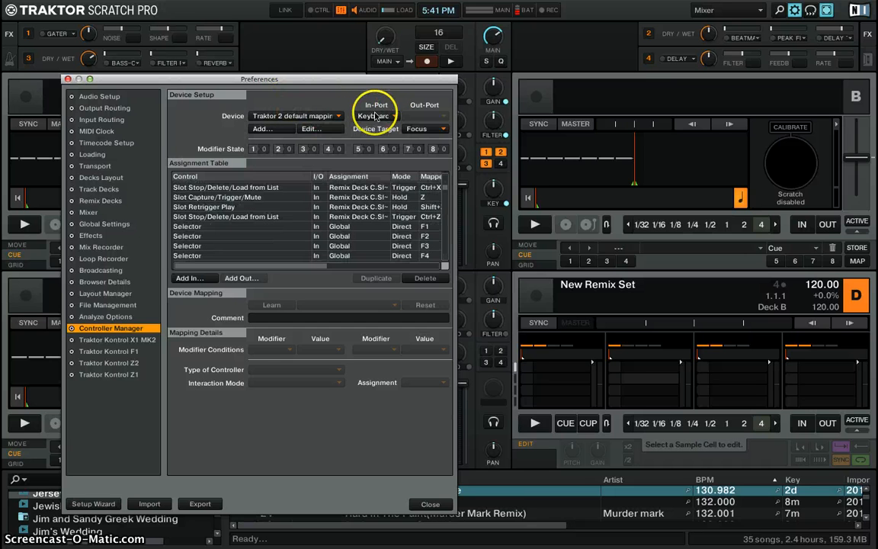
click(373, 115)
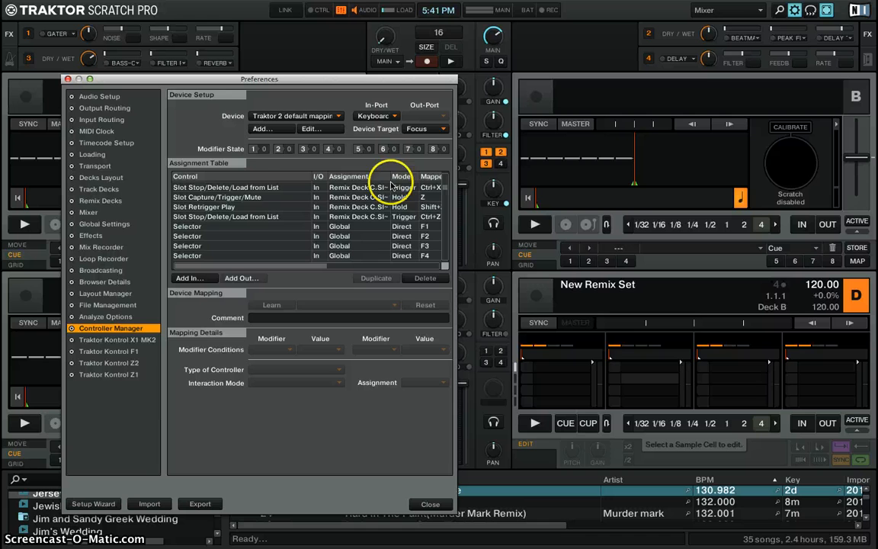
mouse_move(547, 450)
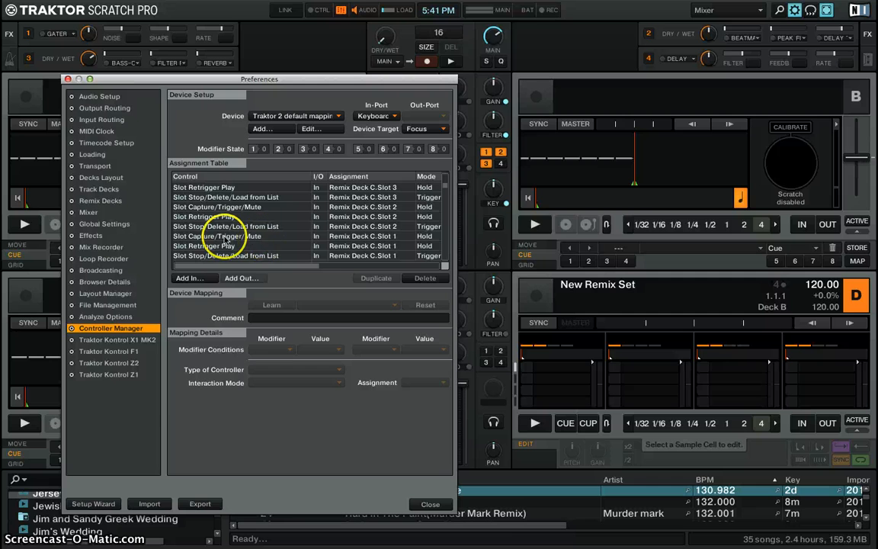
Remap Remix Deck D Slot 1 Retrigger Play from Shift+B to B, then close Preferences
click(244, 255)
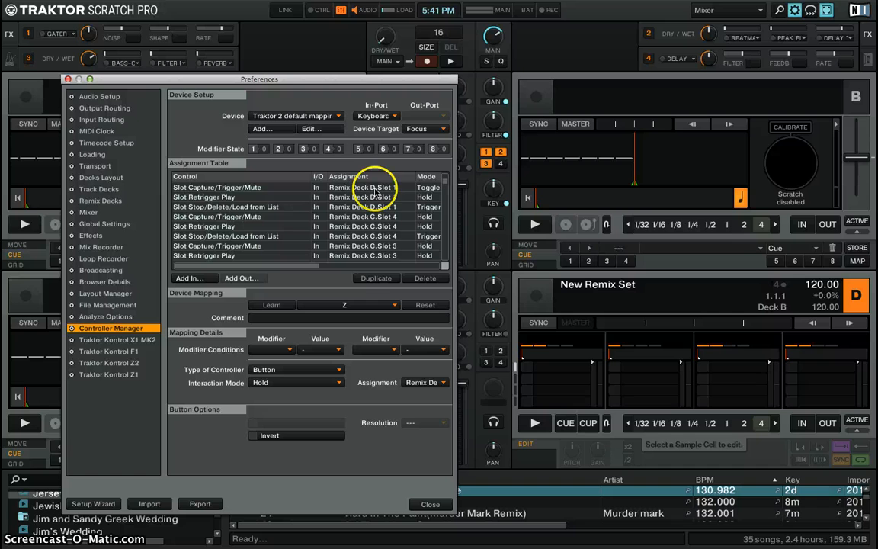
click(243, 187)
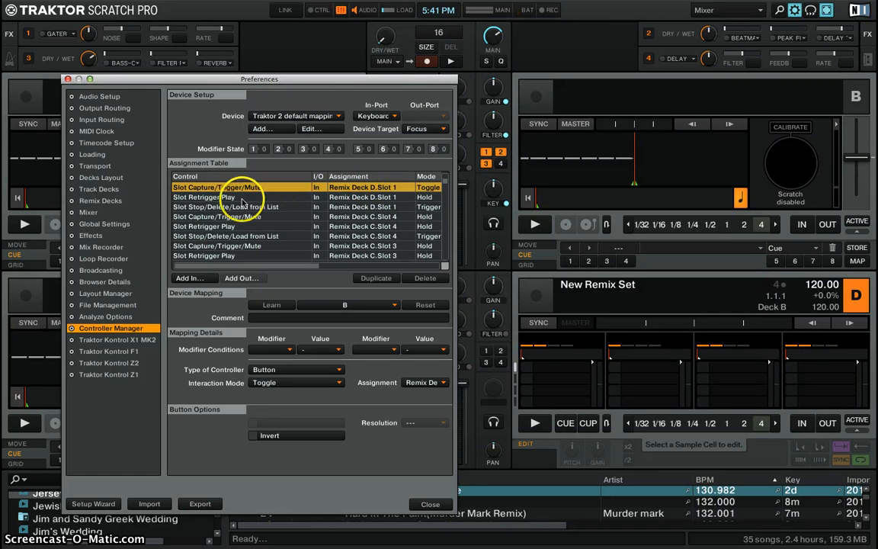
click(242, 197)
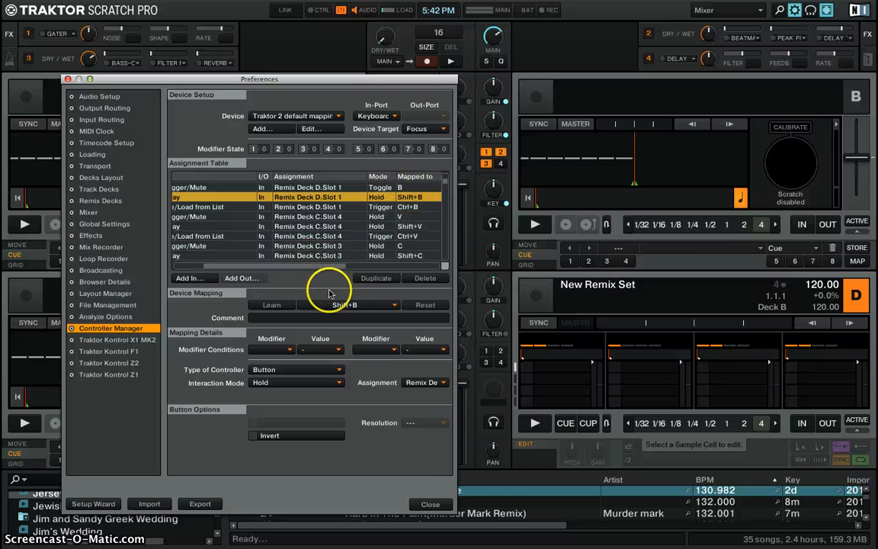
mouse_move(324, 310)
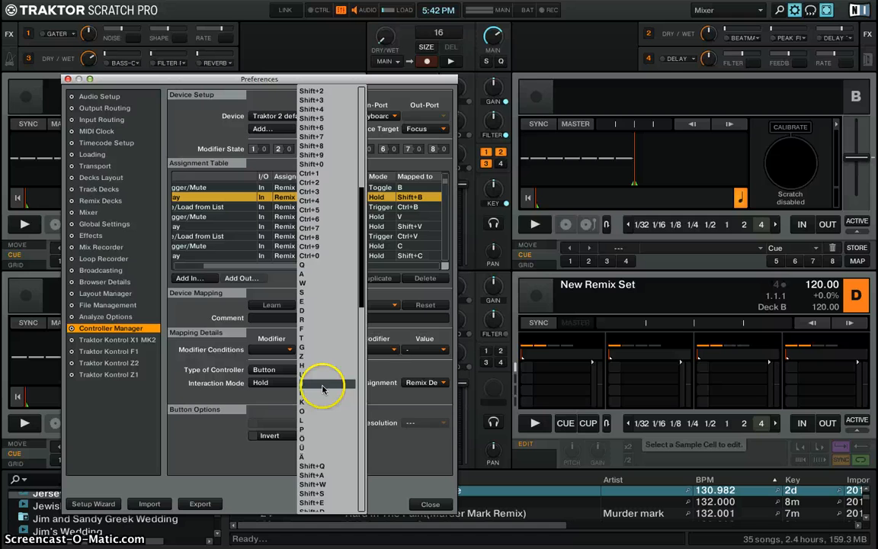
scroll(down, 3)
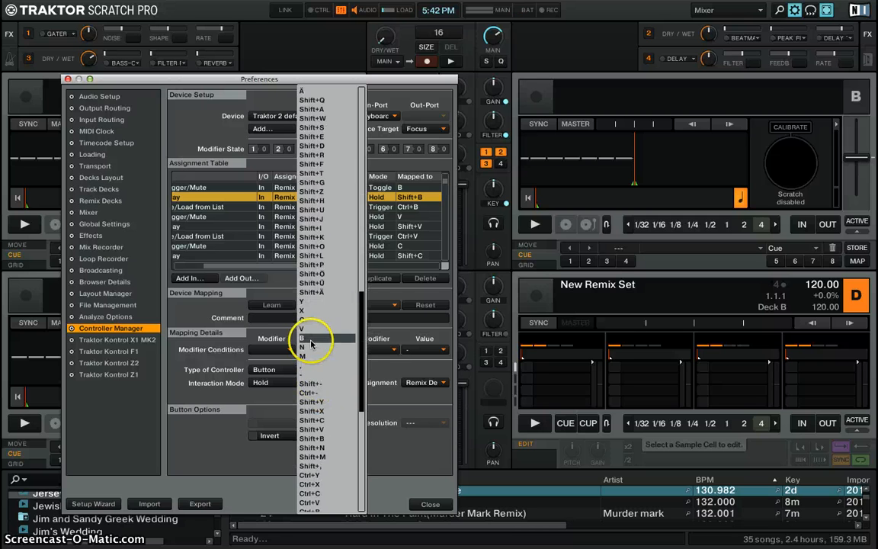
click(311, 338)
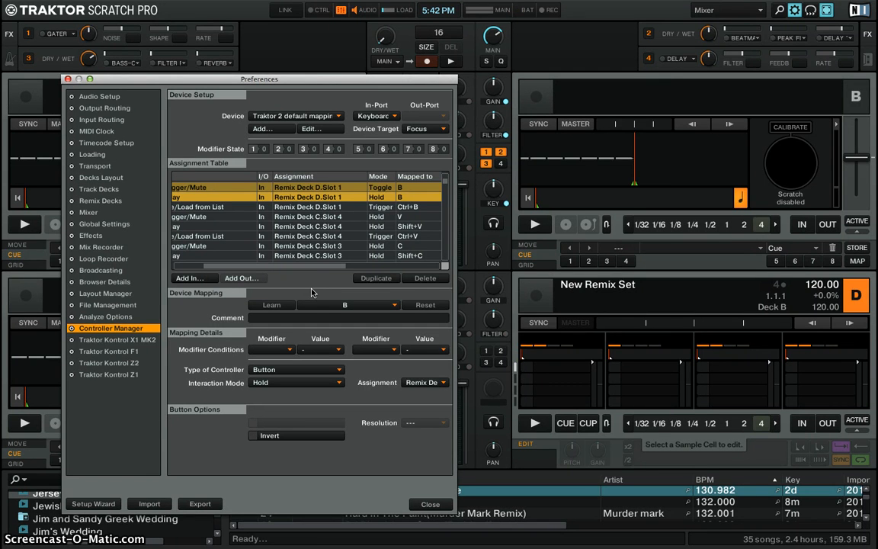
mouse_move(393, 472)
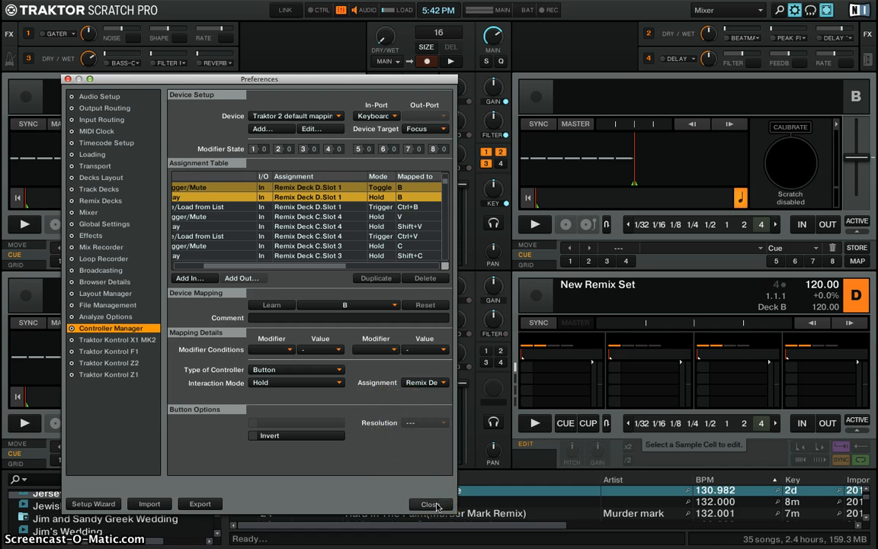
click(431, 503)
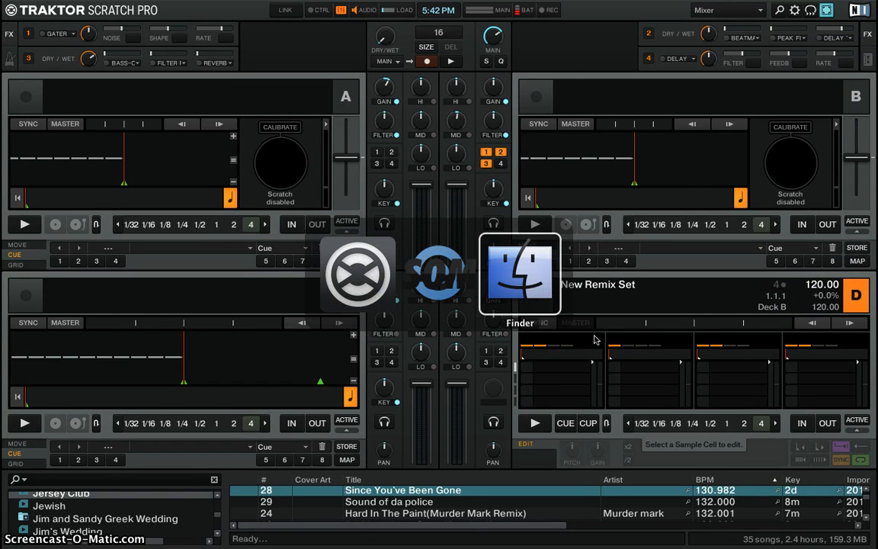
Drag the 'dj mac sample' file from Finder into Remix Deck D's first slot cell
click(520, 274)
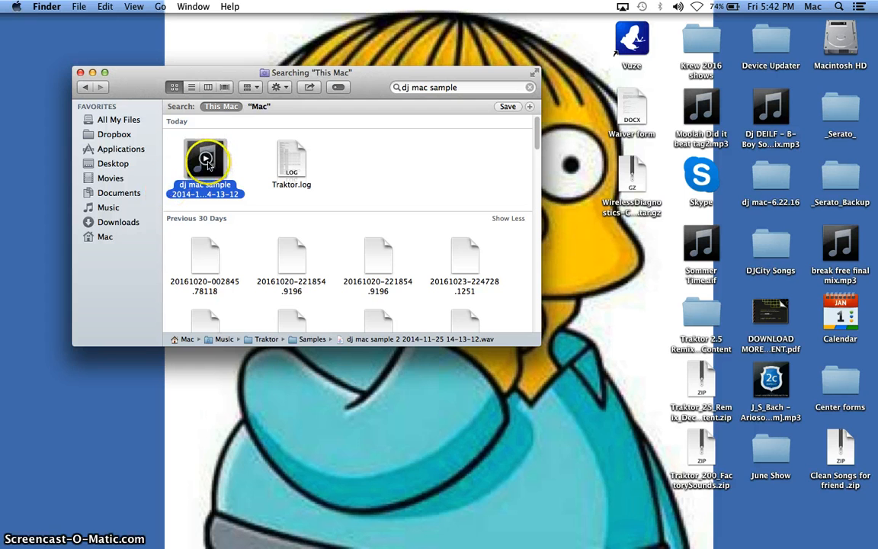
drag(205, 159, 266, 213)
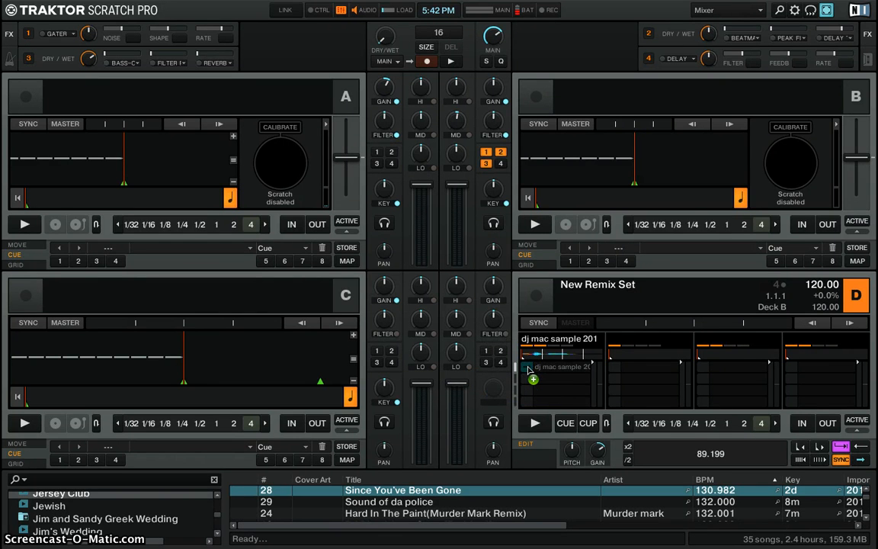
Trigger the dj mac sample in slot 1 and start Remix Deck D playing
click(534, 423)
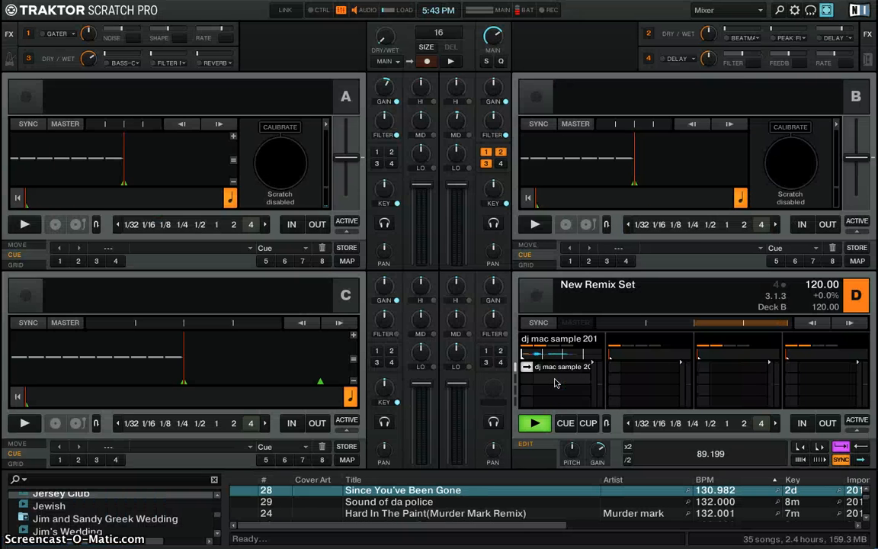
click(840, 457)
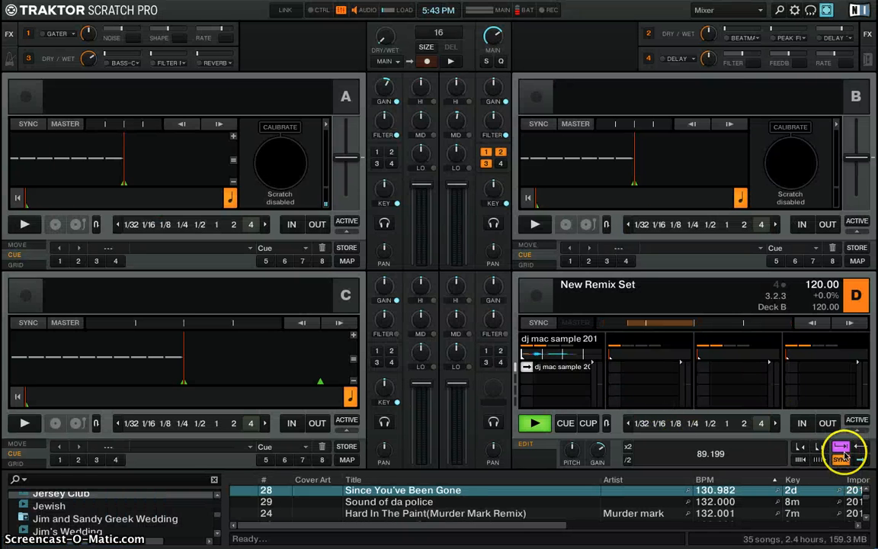